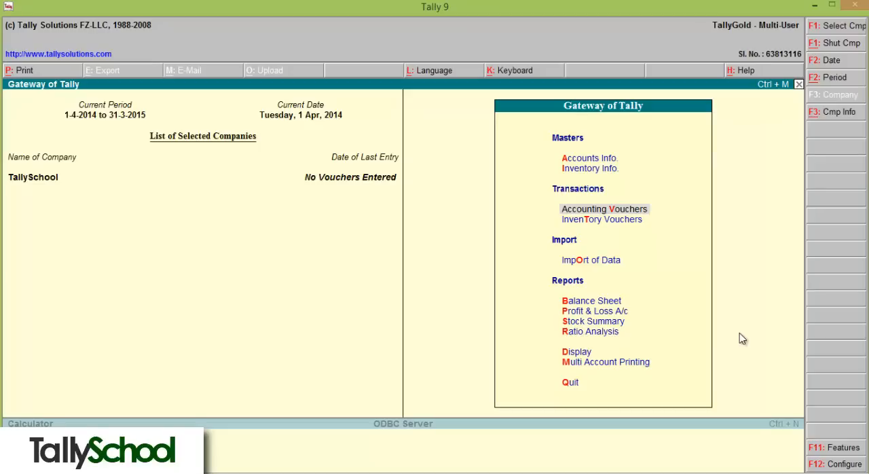
# Begin a new accounting voucher from the Gateway of Tally and switch it to Journal.
pyautogui.click(602, 209)
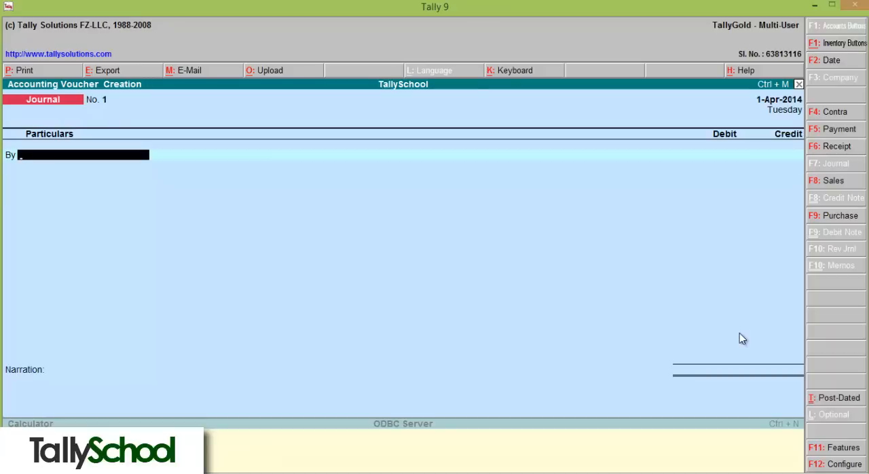
# Debit Share Purchase Account on journal voucher 1, bringing up its inventory allocation.
pyautogui.write('Sh')
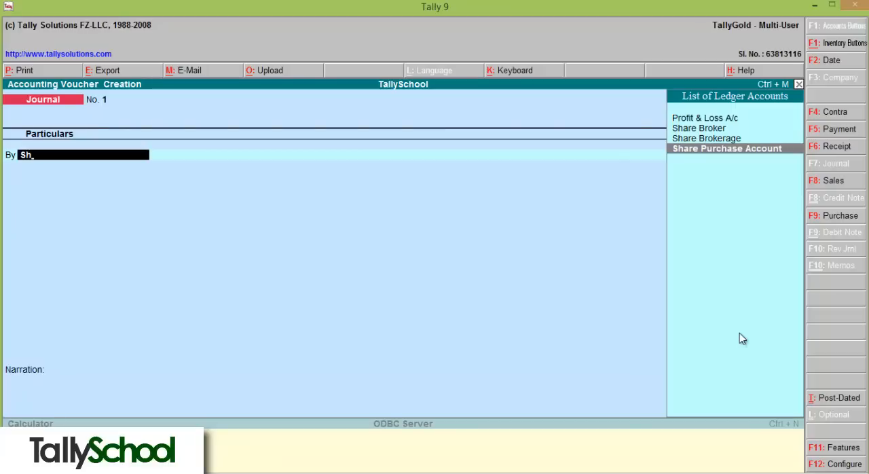
pyautogui.click(725, 148)
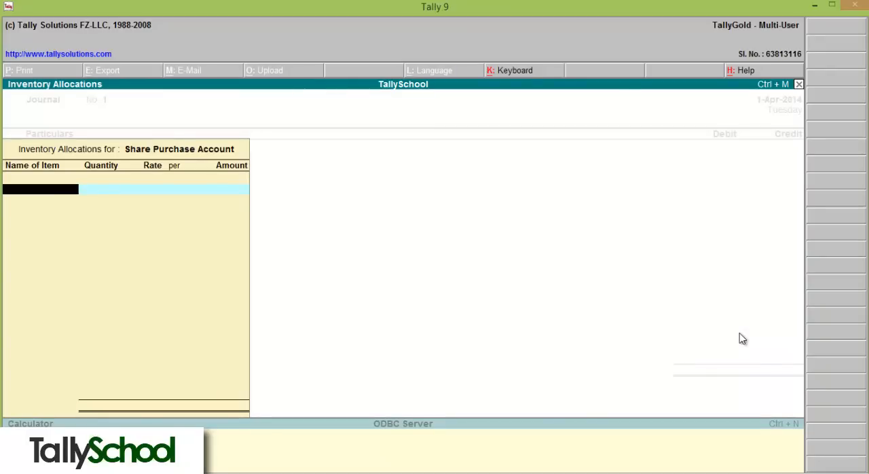
# Allocate 10 no of Reliance at rate 1000, giving a Share Purchase Account debit of 10,000.00.
pyautogui.write('Rel')
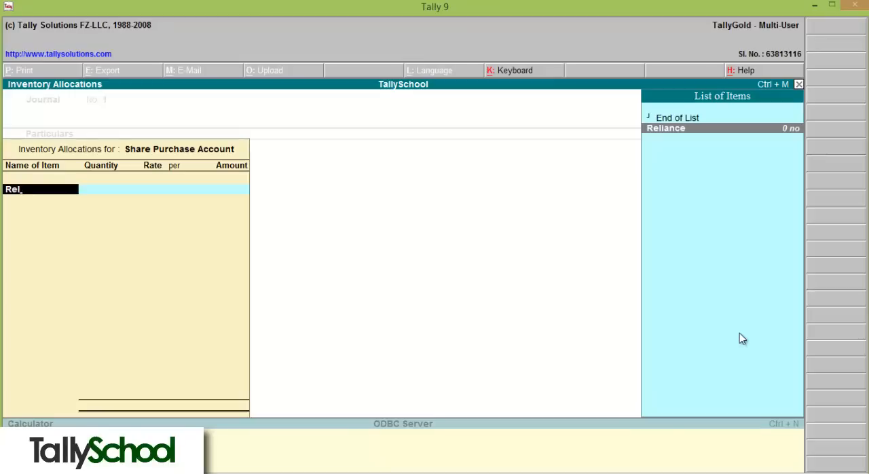
pyautogui.click(665, 128)
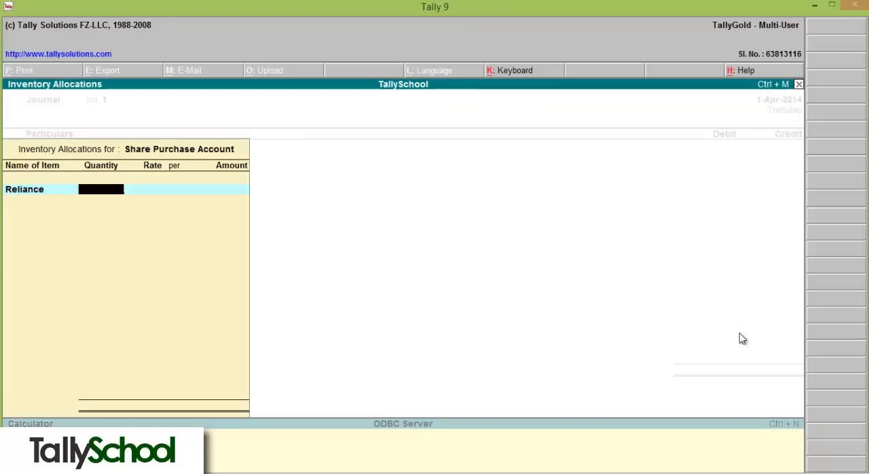
pyautogui.write('10 no')
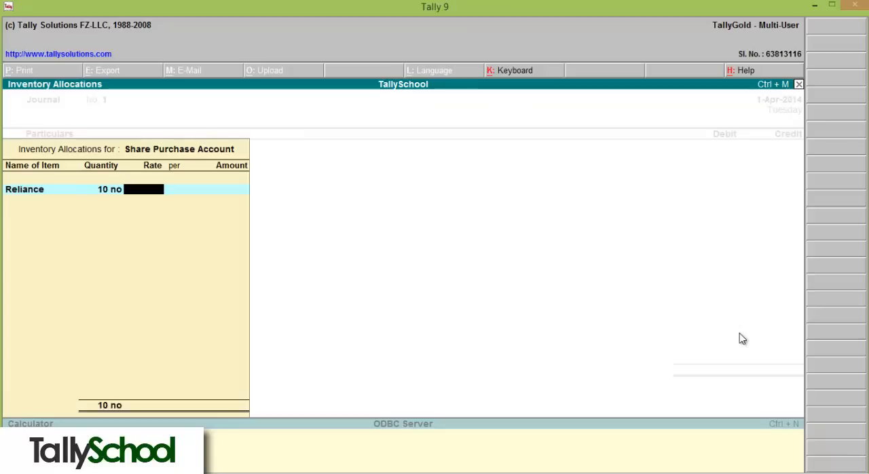
pyautogui.write('1000')
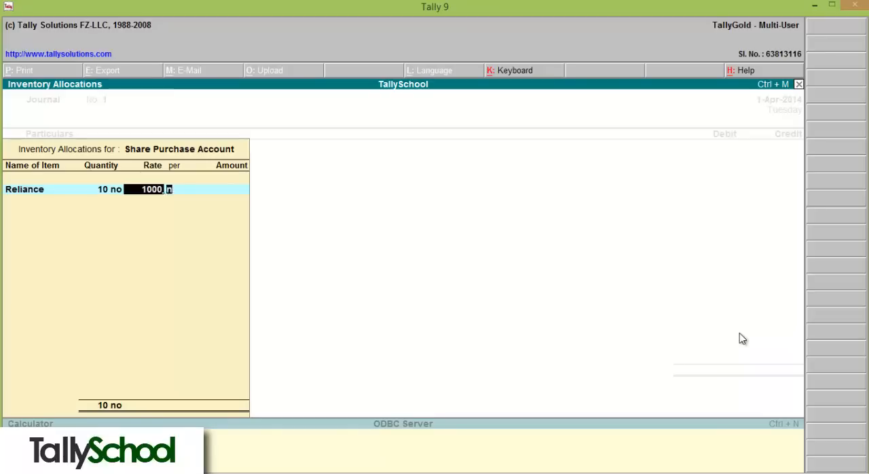
pyautogui.press('enter')
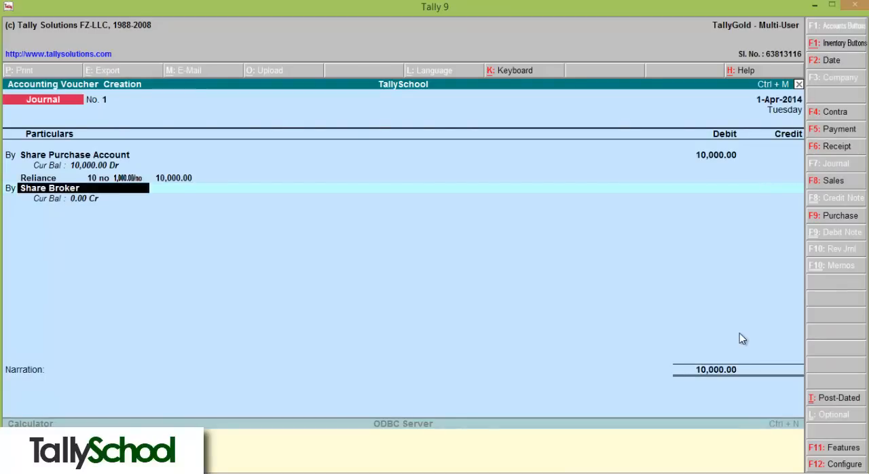
# Debit Share Brokerage 100, credit Share Broker 10,100.00 and accept the voucher.
pyautogui.write('Sh')
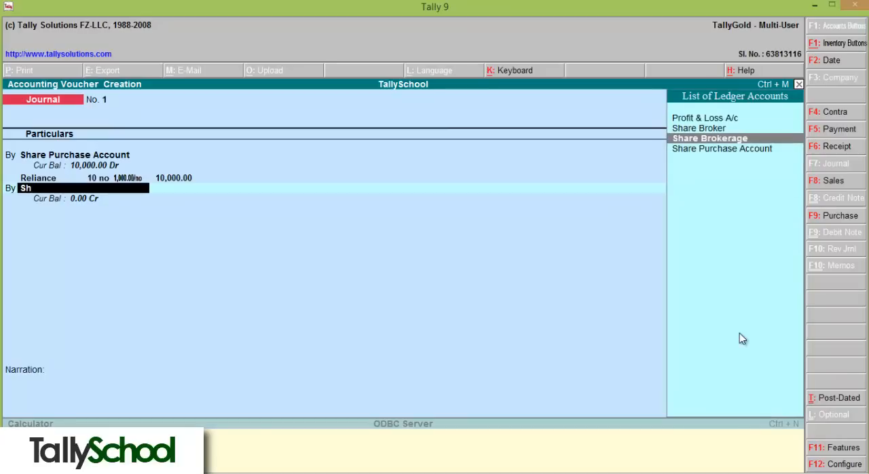
pyautogui.click(708, 137)
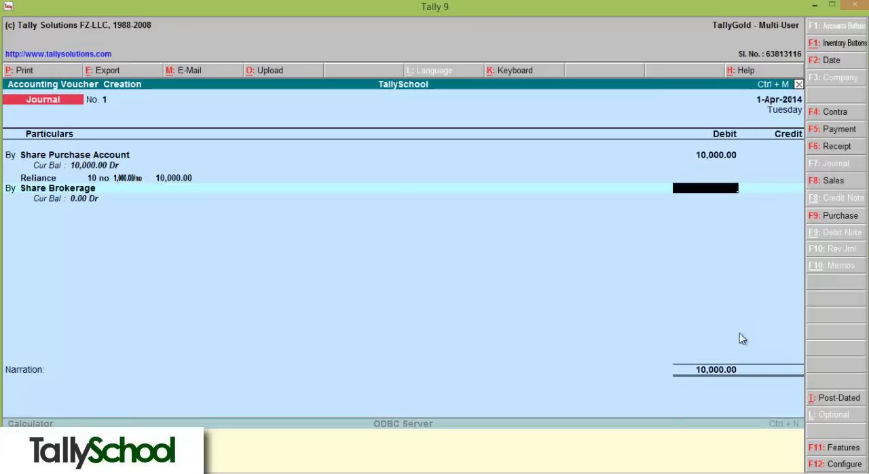
pyautogui.write('100.00')
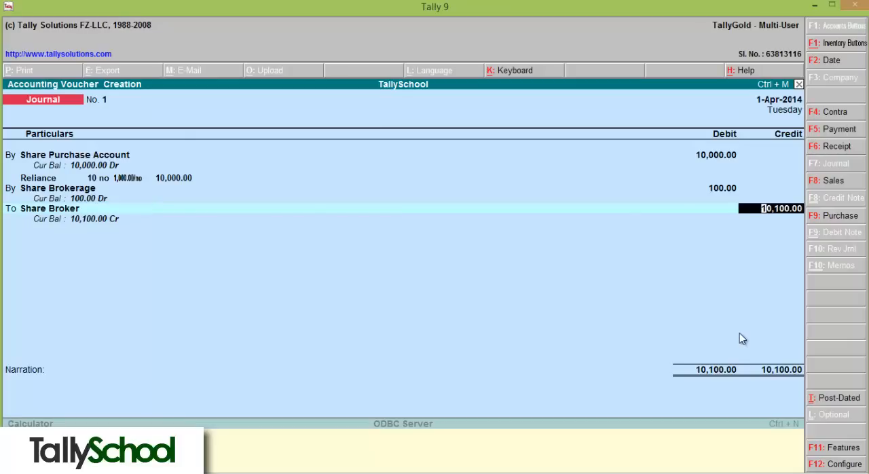
pyautogui.press('enter')
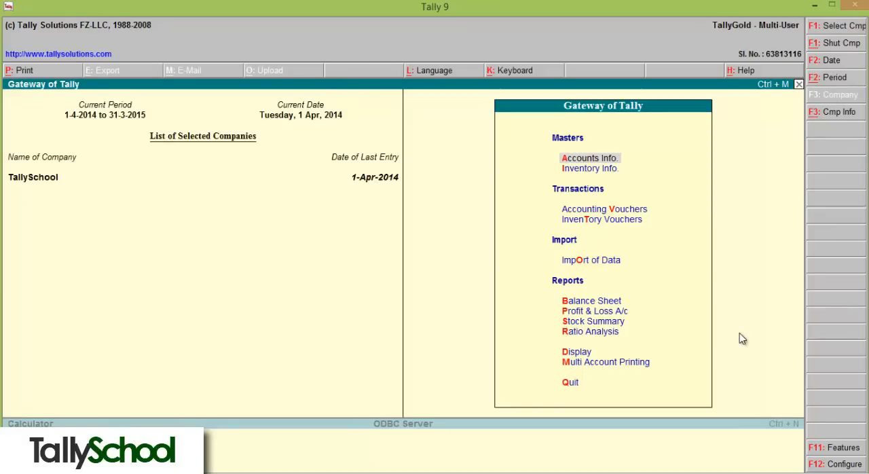
# Display the Profit & Loss A/c showing Purchase Accounts 10,000, Direct Expenses 100 and Nett Loss 100.
pyautogui.click(591, 299)
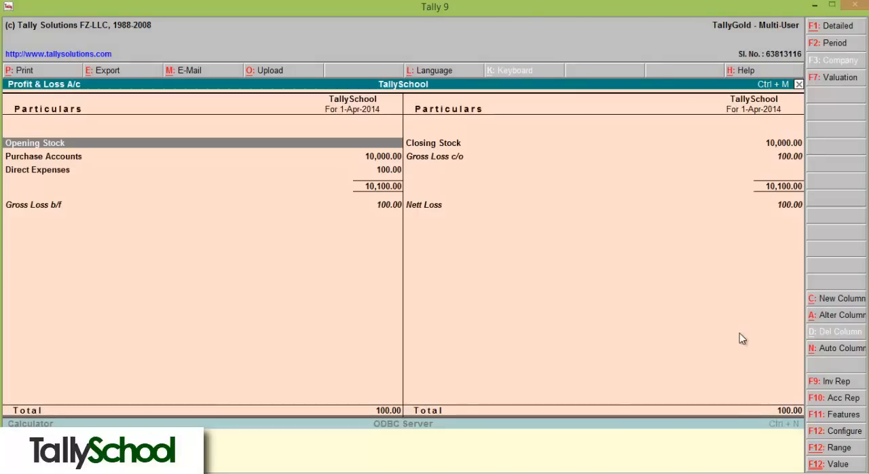
pyautogui.press('down')
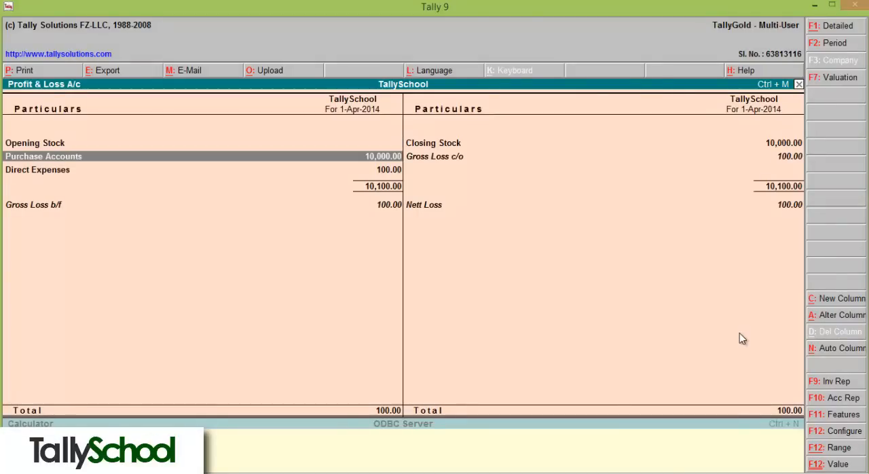
# Expand the Profit & Loss A/c to detailed ledgers, inspect Share Purchase Account, and return to Gateway.
pyautogui.click(833, 25)
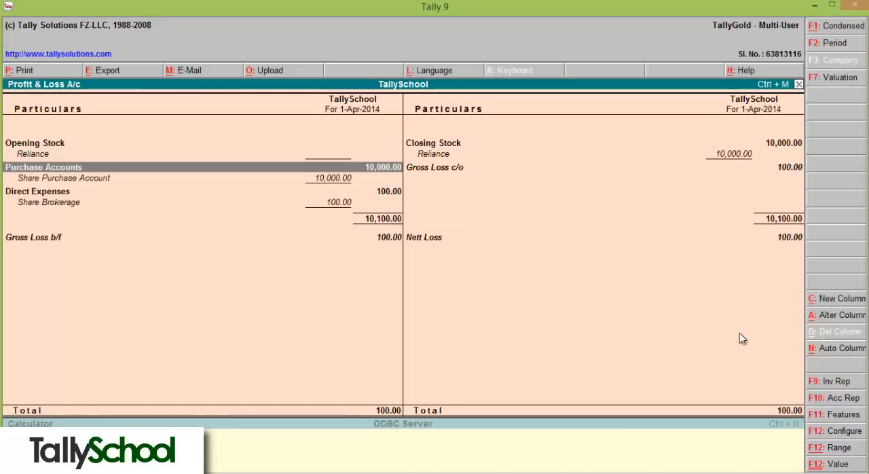
pyautogui.press('Down')
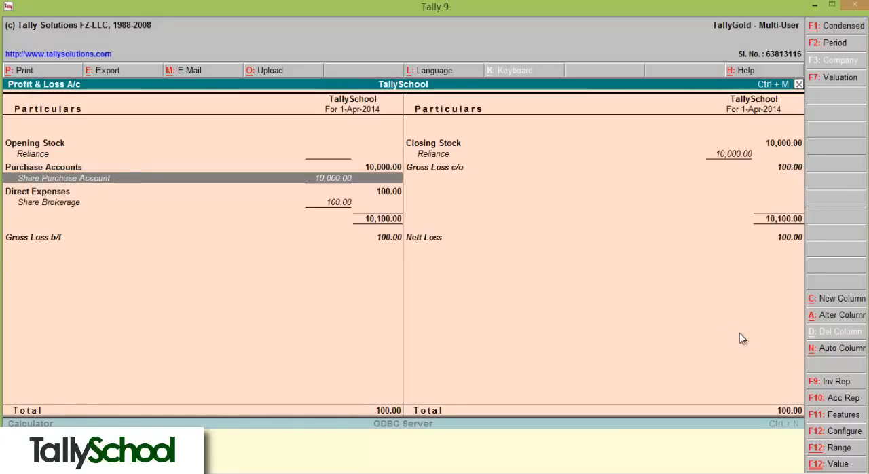
pyautogui.doubleClick(64, 178)
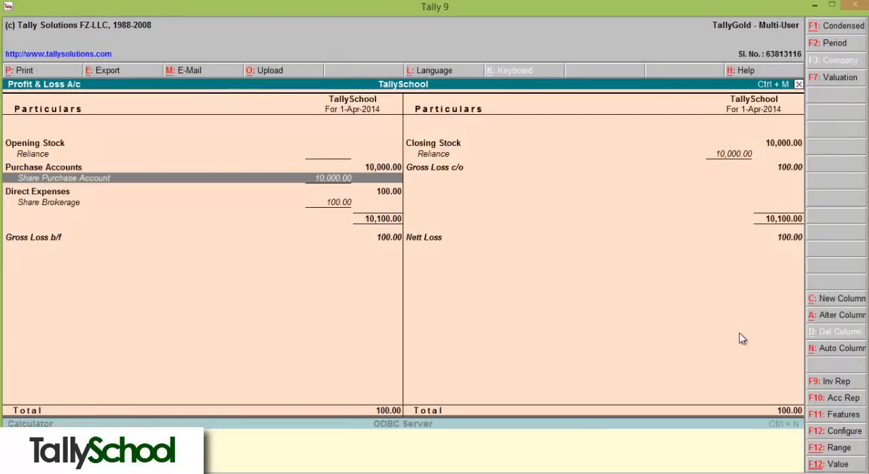
pyautogui.press('Down')
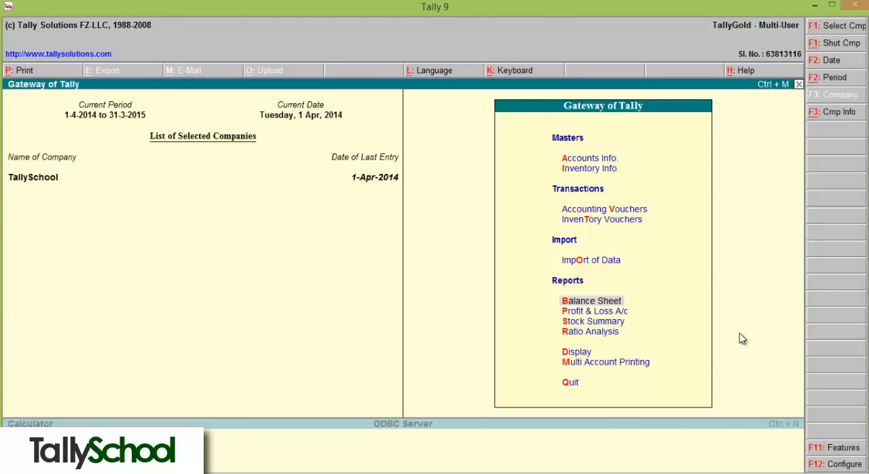
# Display the Stock Summary listing Reliance 10 no at 1,000.00, value 10,000.00.
pyautogui.click(592, 320)
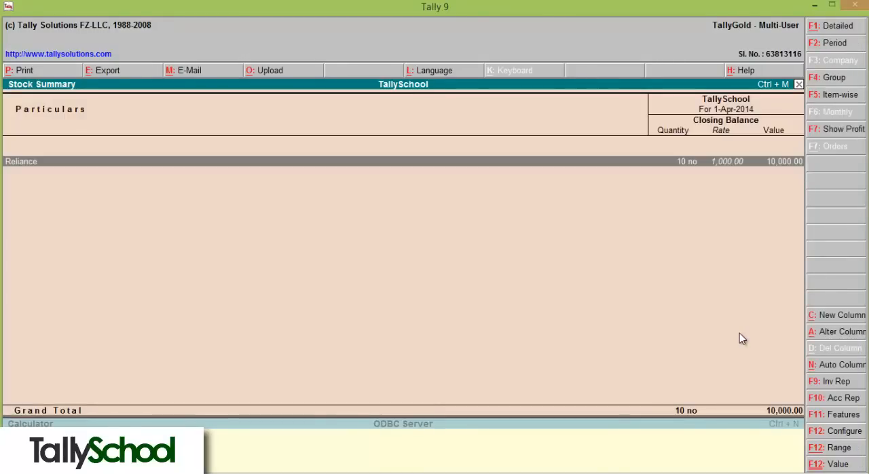